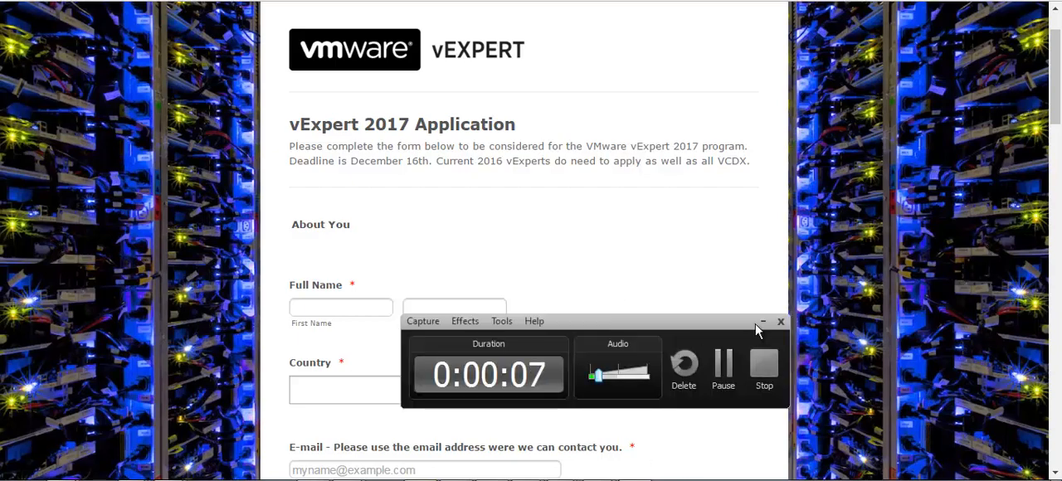
# Step: Follow the new-applicants full application form link in the 'Apply for vExpert 2017' section
pyautogui.click(762, 322)
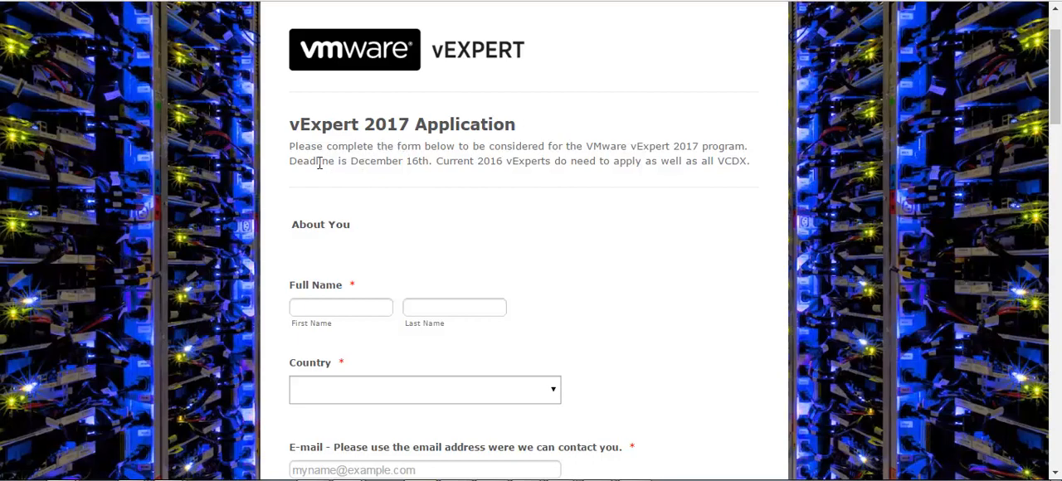
pyautogui.moveTo(312, 161)
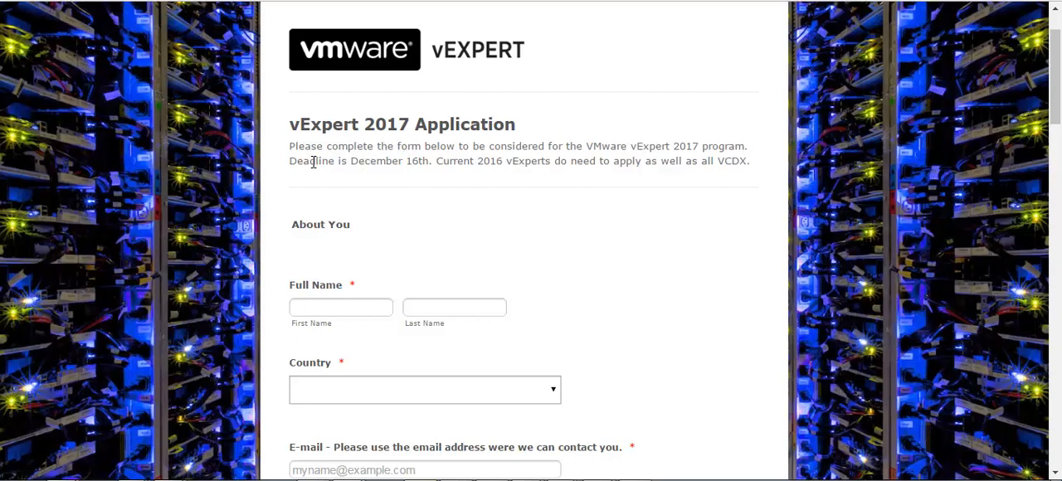
pyautogui.moveTo(391, 162)
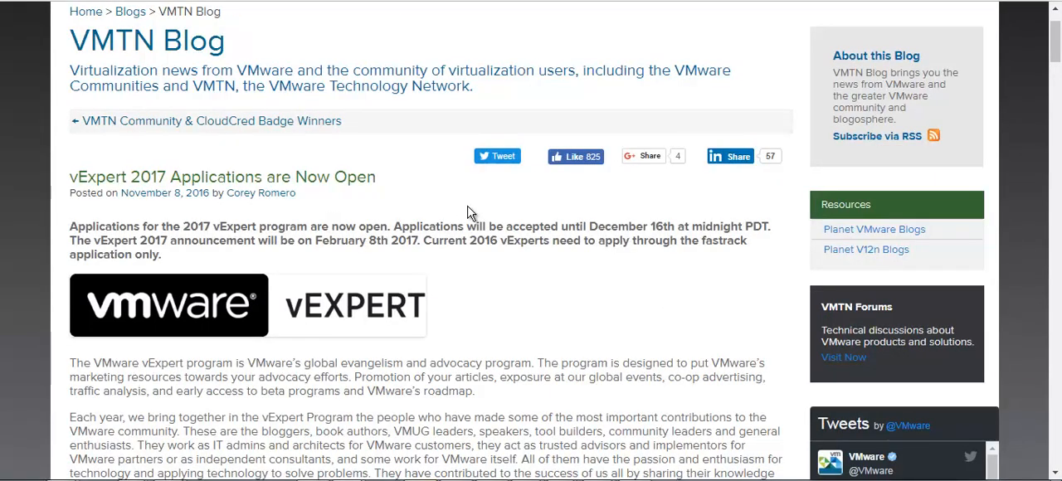
pyautogui.scroll(-3)
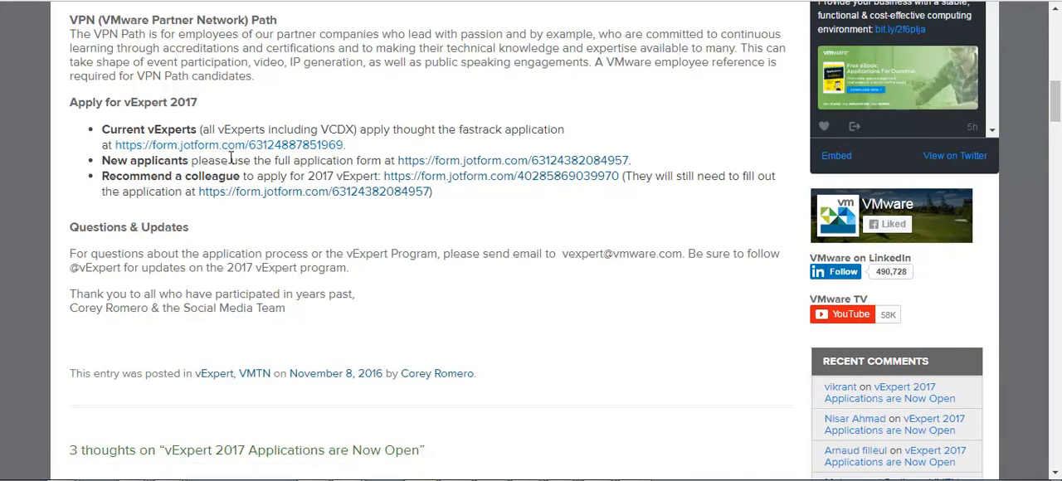
pyautogui.moveTo(496, 163)
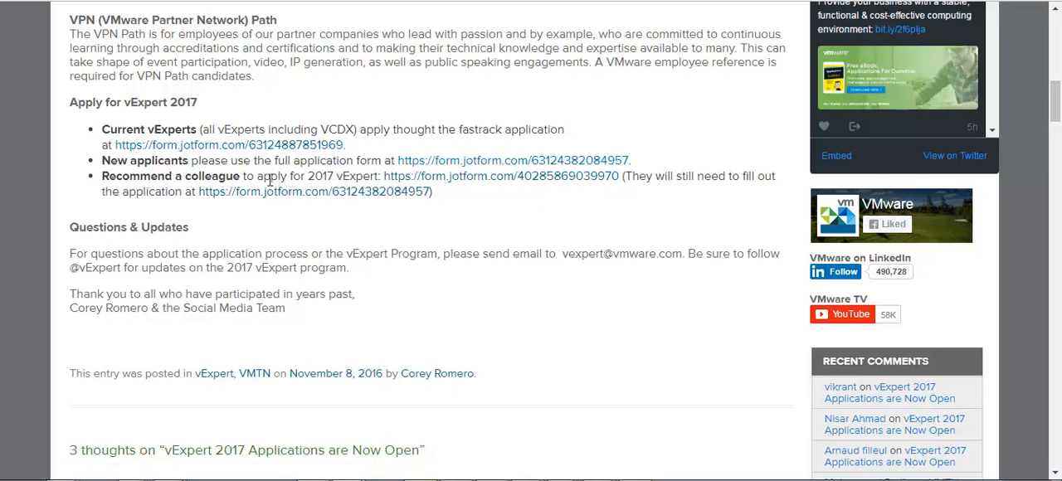
pyautogui.moveTo(243, 171)
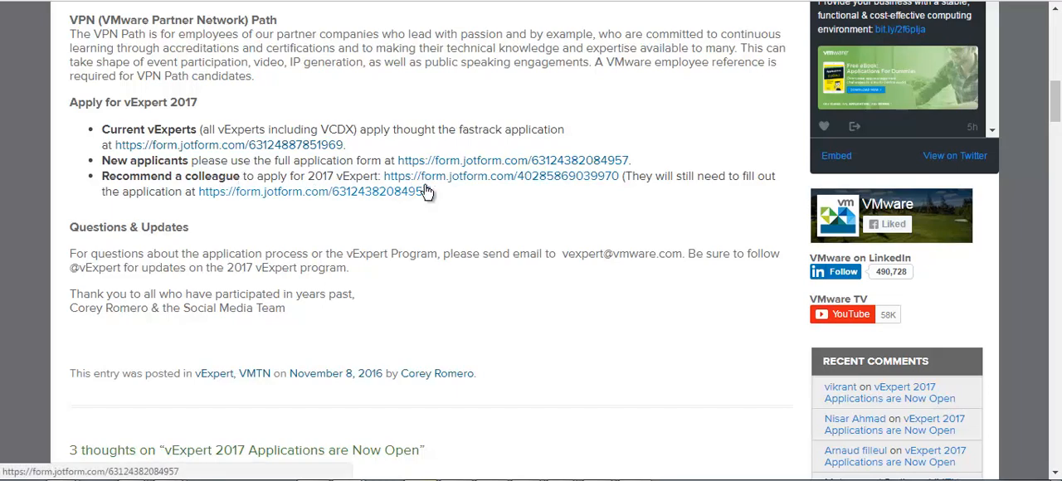
pyautogui.moveTo(460, 162)
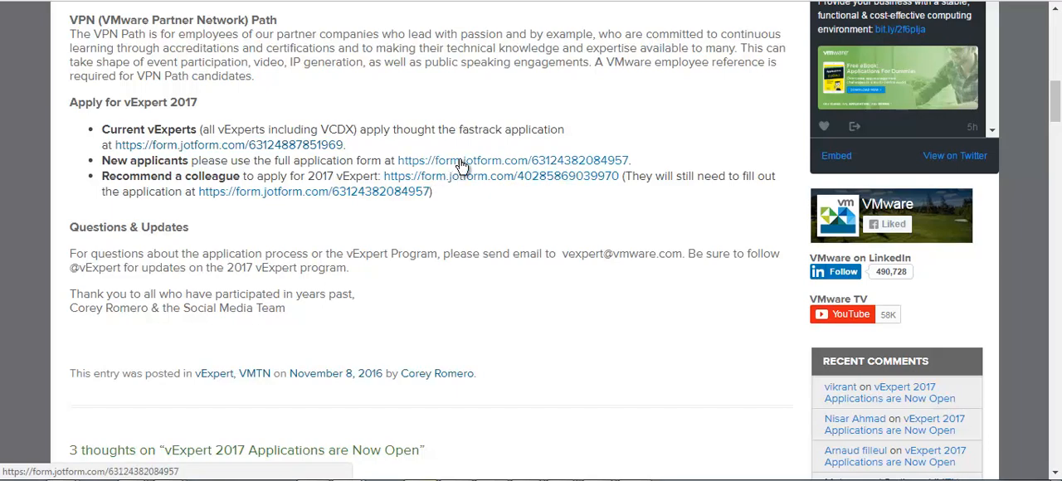
pyautogui.click(513, 160)
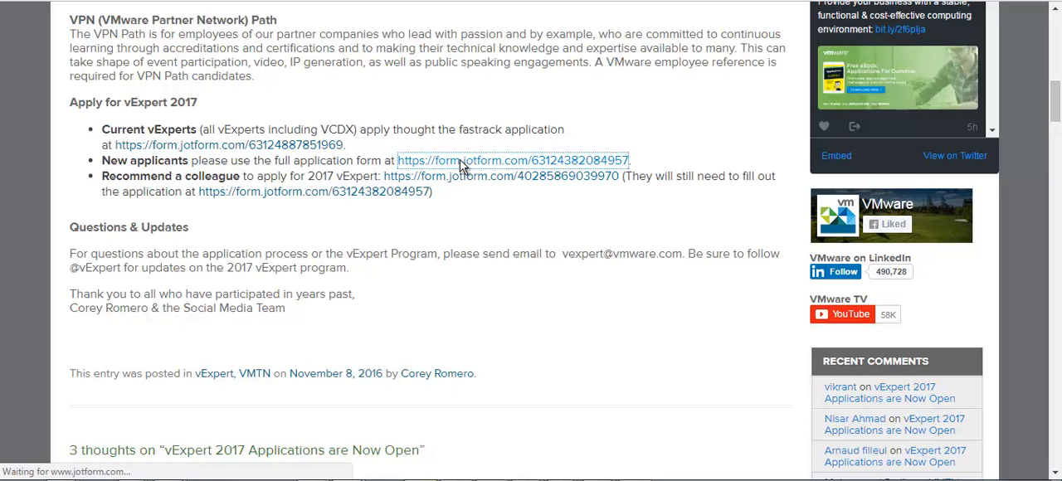
# Step: Enter 'Rahim' as the first name and set Country to India
pyautogui.click(512, 160)
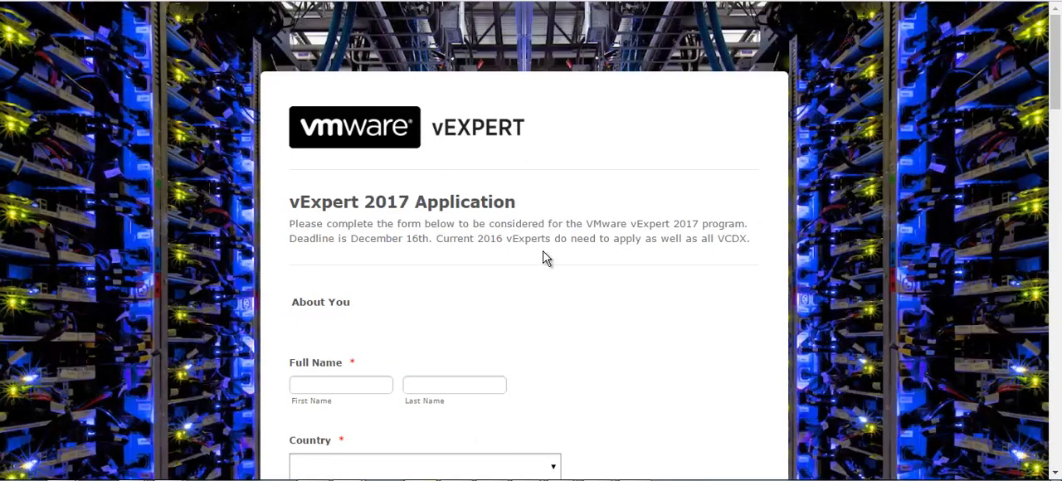
pyautogui.scroll(-3)
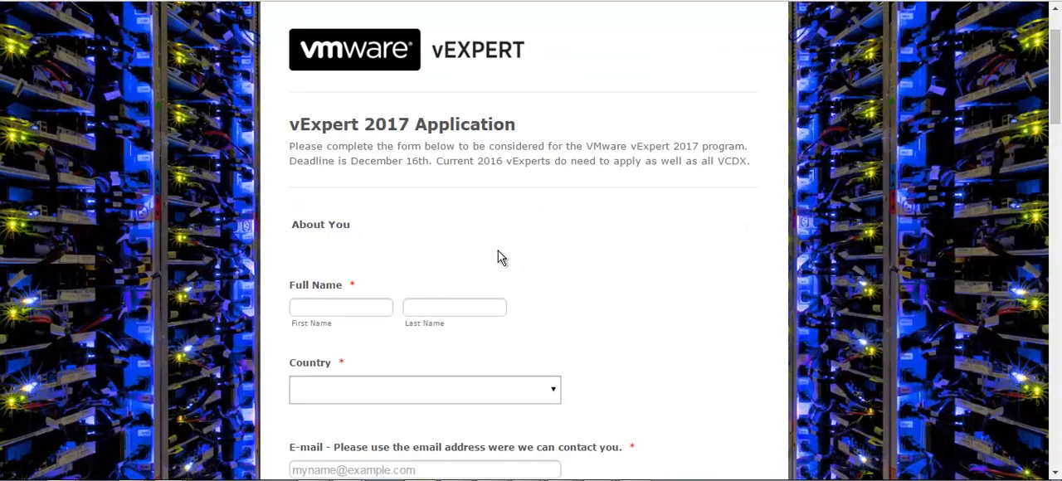
pyautogui.scroll(-3)
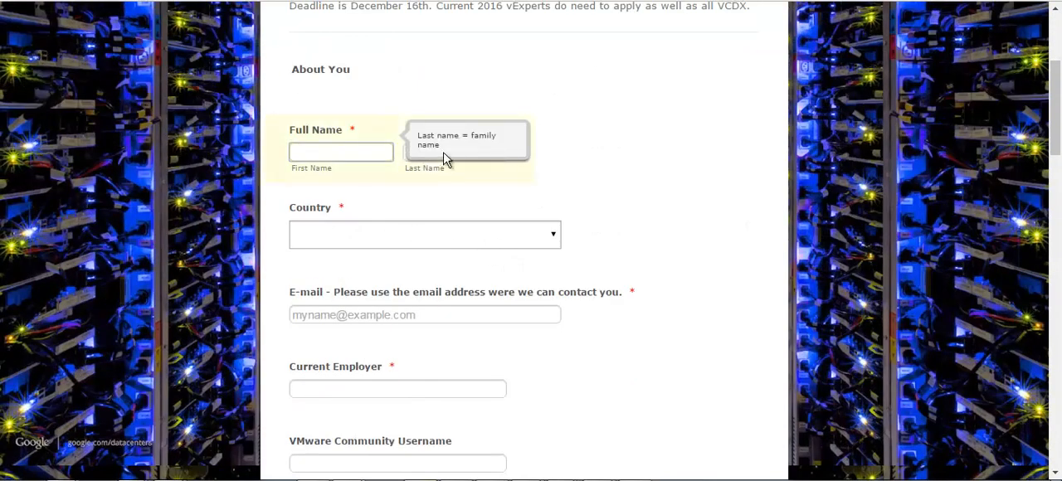
pyautogui.write('Rahim')
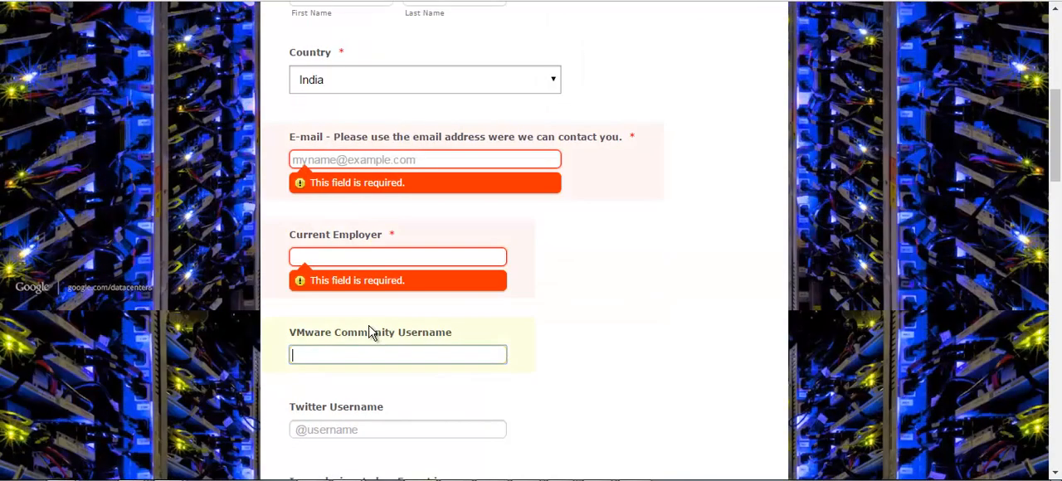
pyautogui.scroll(-3)
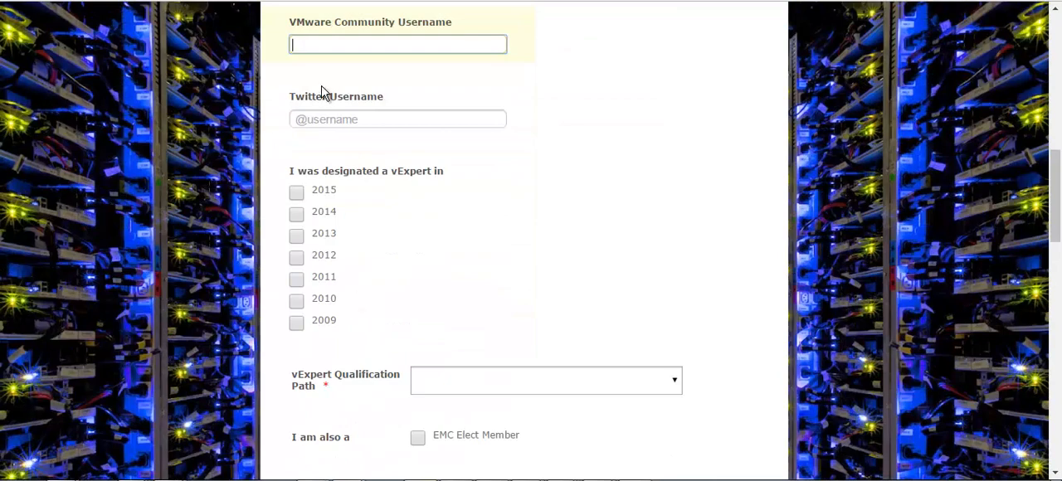
pyautogui.moveTo(346, 136)
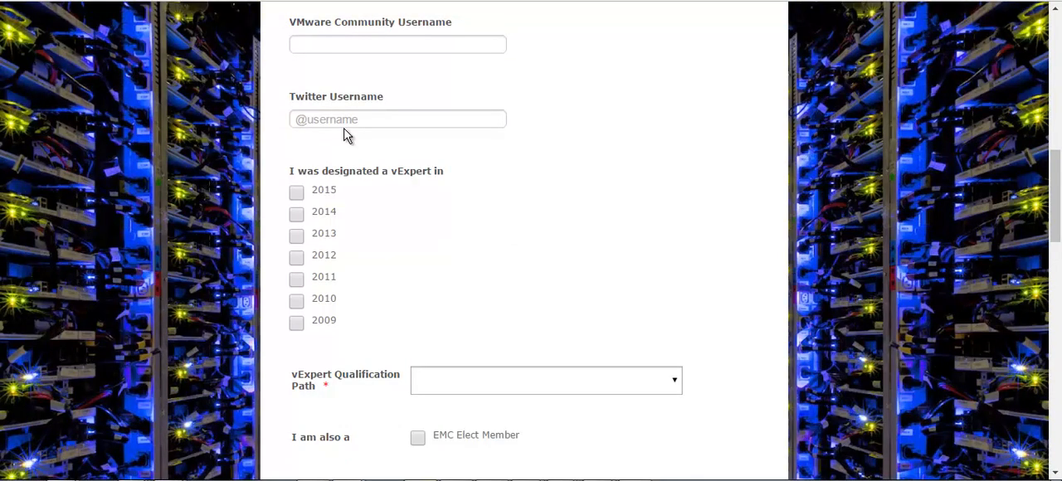
pyautogui.scroll(-3)
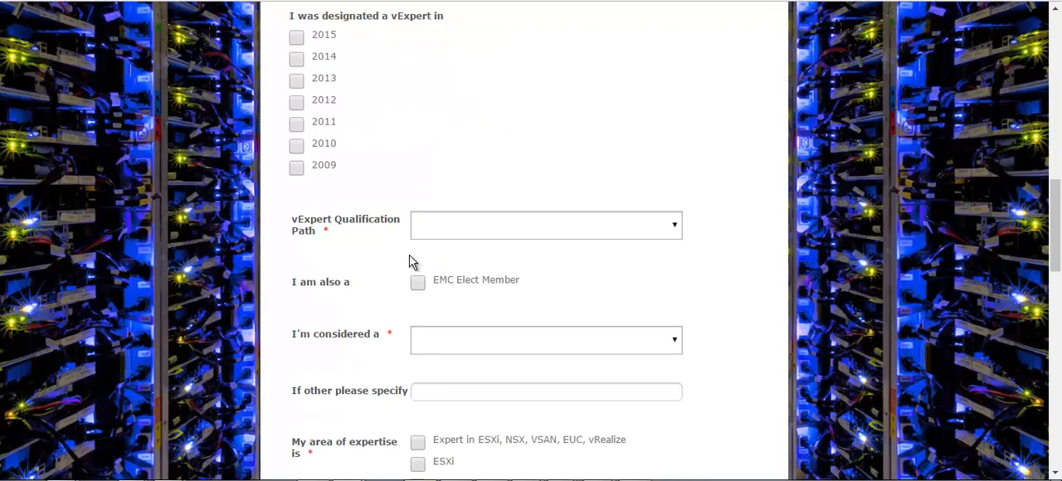
pyautogui.click(545, 225)
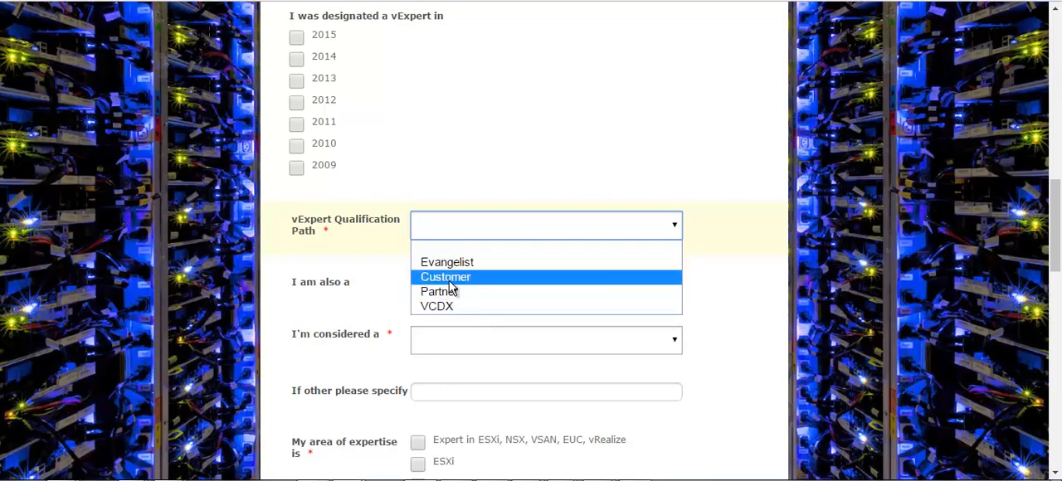
pyautogui.moveTo(486, 249)
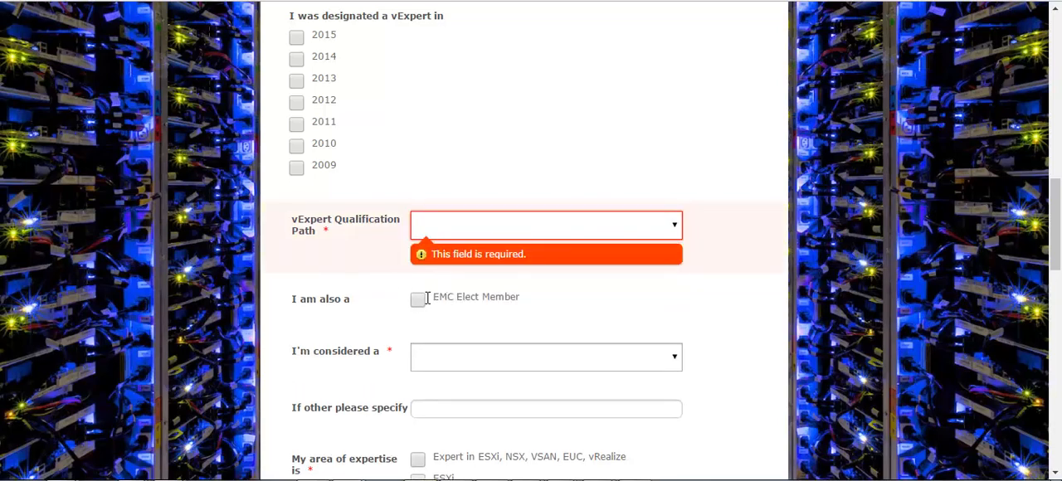
pyautogui.moveTo(417, 305)
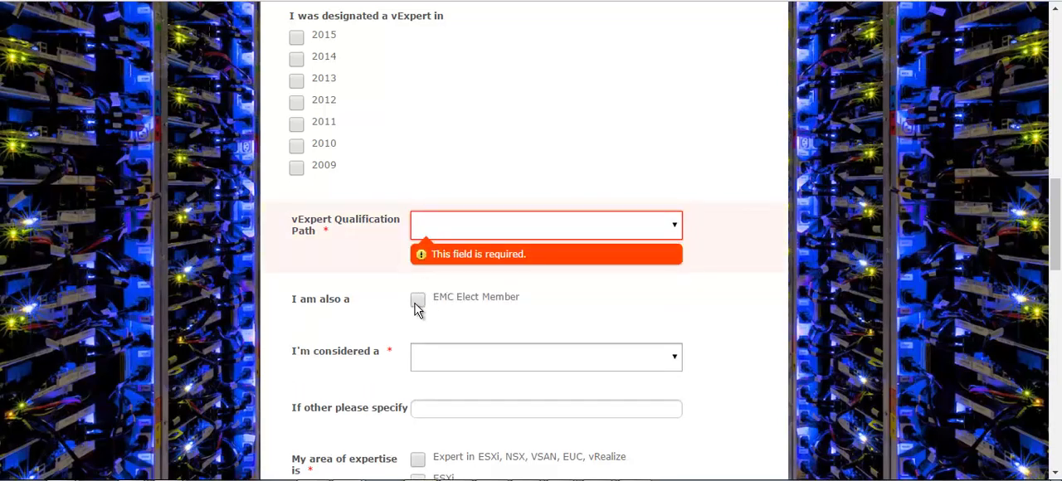
pyautogui.moveTo(438, 314)
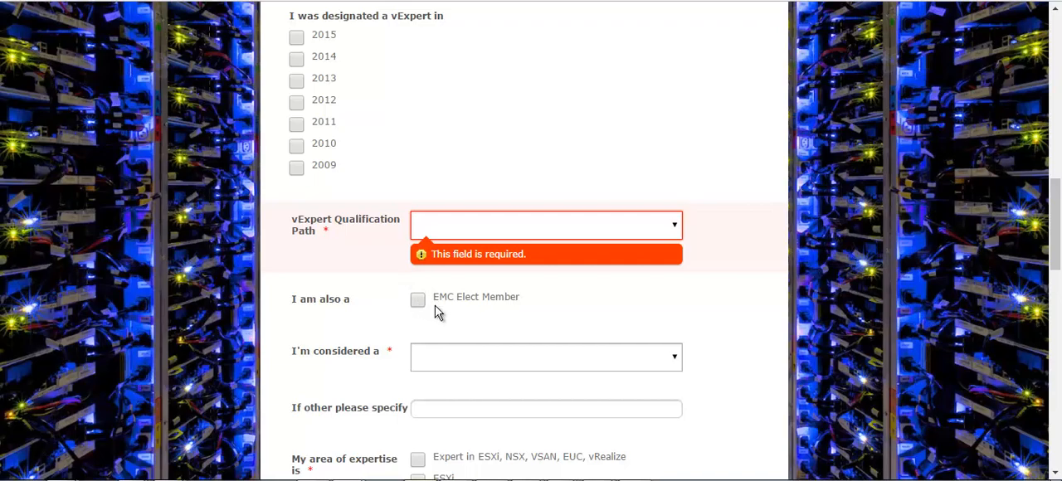
# Step: Set 'I'm considered a' to Other and specify it as 'Solution Architect', fixing the misspelling
pyautogui.scroll(-3)
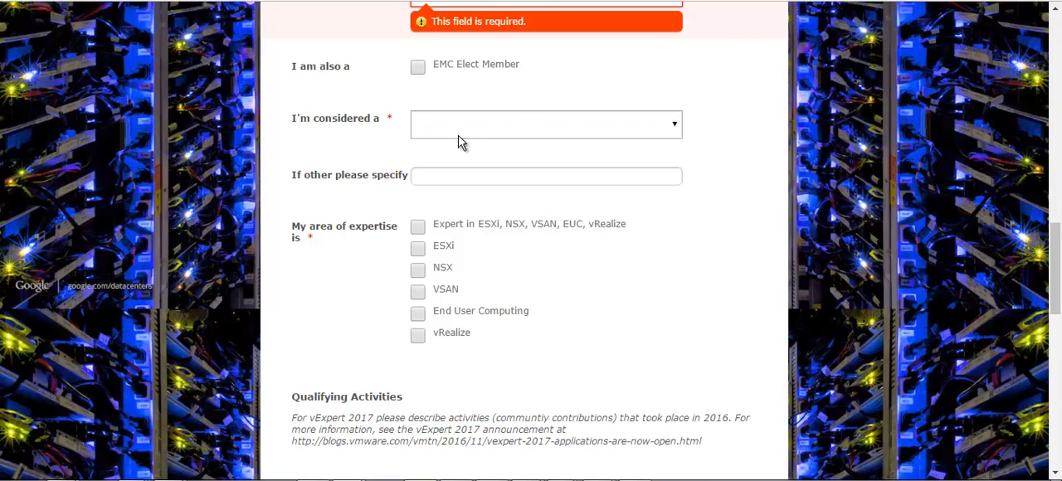
pyautogui.moveTo(412, 126)
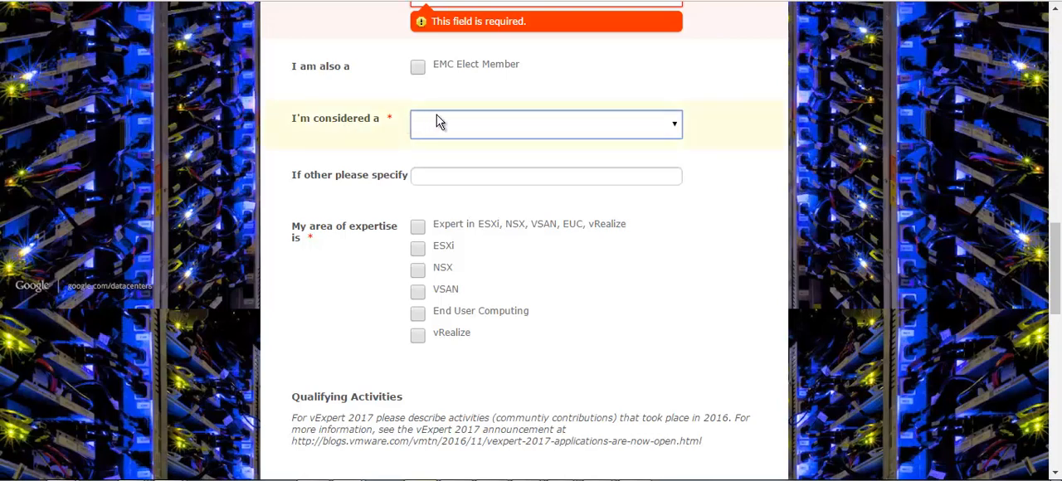
pyautogui.click(546, 124)
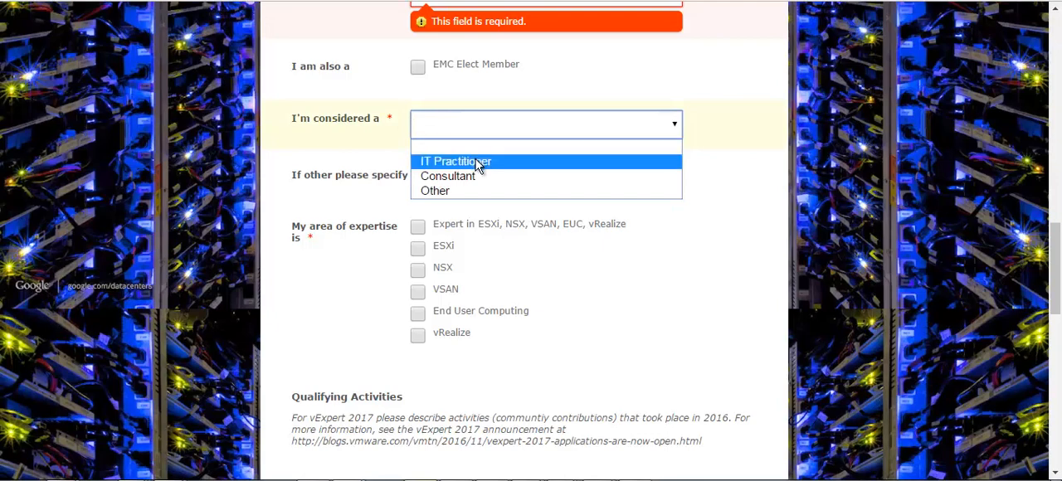
pyautogui.moveTo(463, 191)
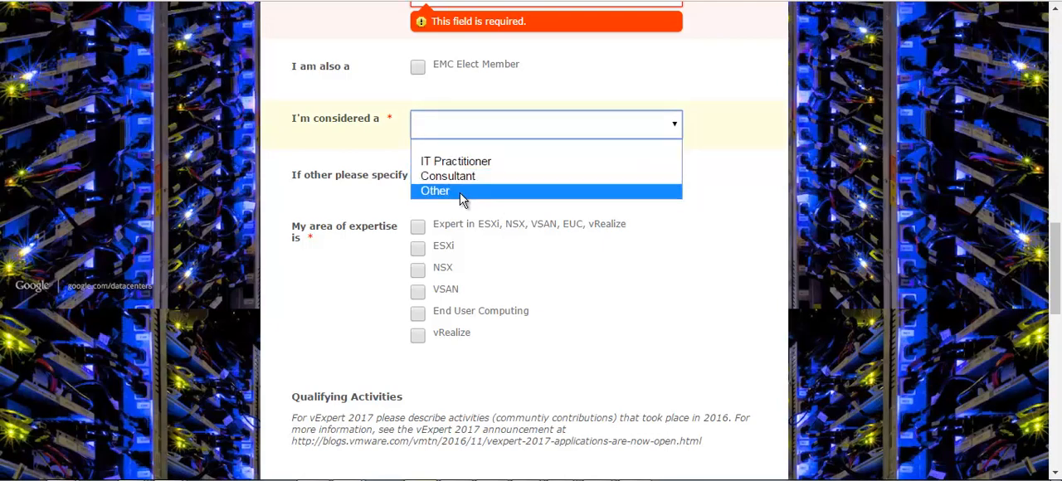
pyautogui.click(435, 191)
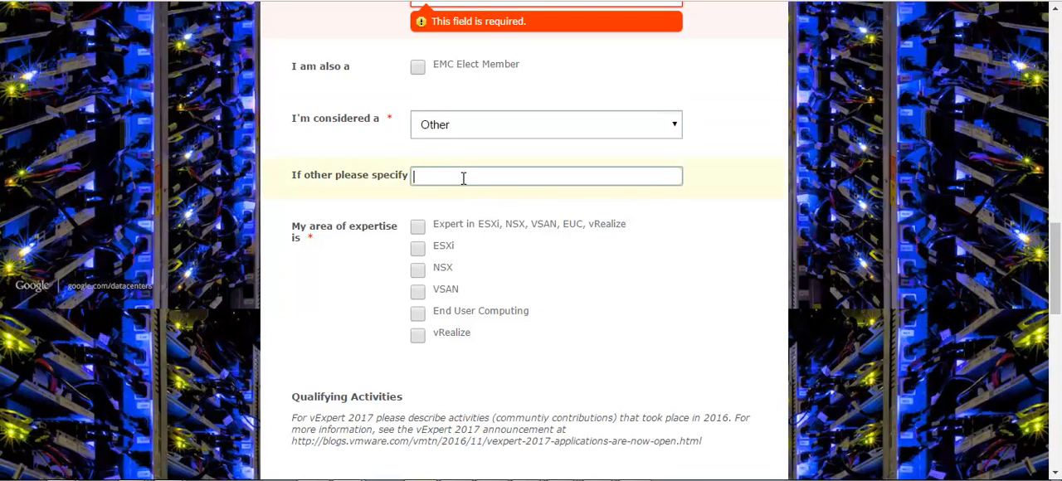
pyautogui.write('Sollutuion A')
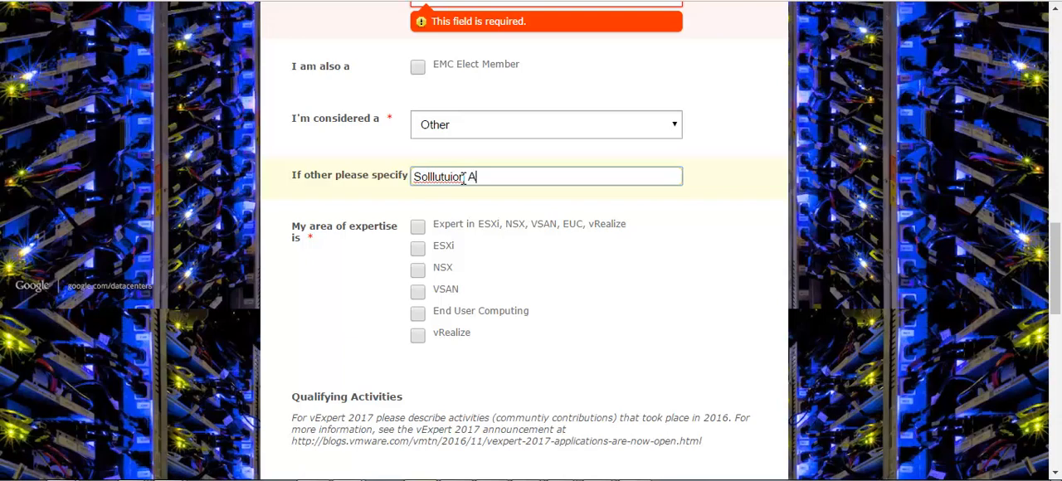
pyautogui.rightClick(465, 176)
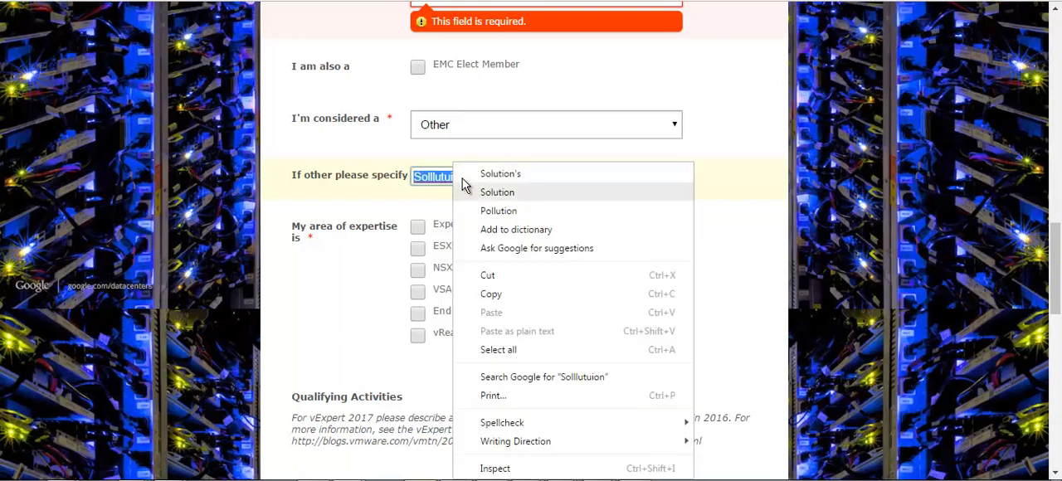
pyautogui.click(497, 192)
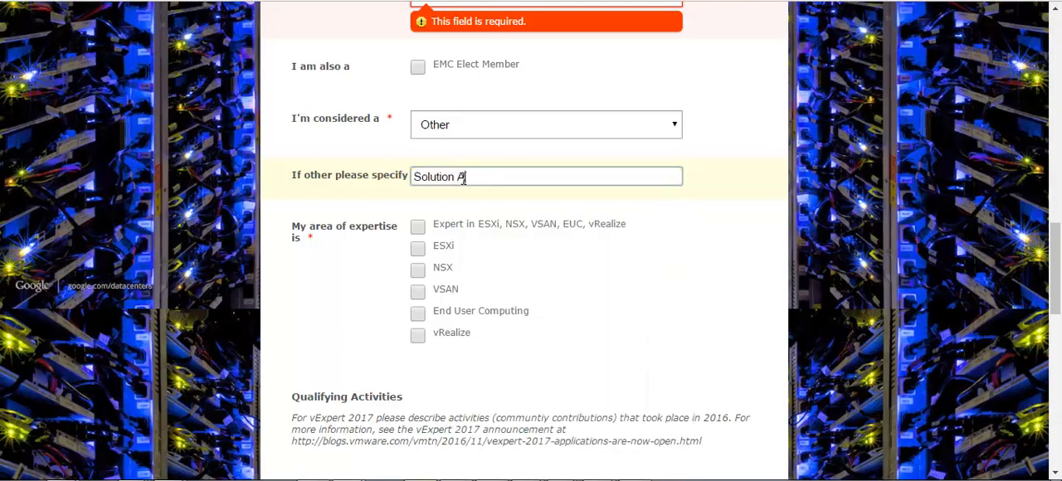
pyautogui.write('rchitect')
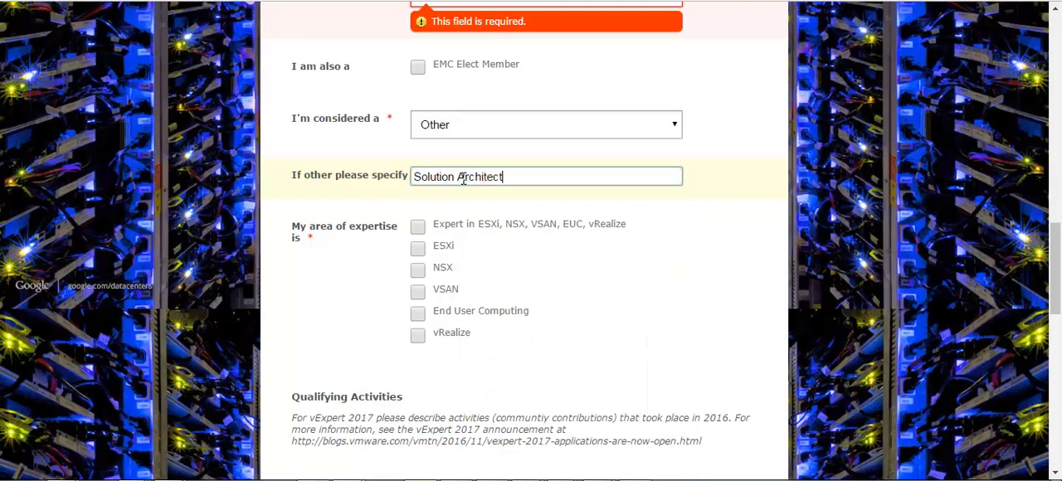
pyautogui.moveTo(490, 197)
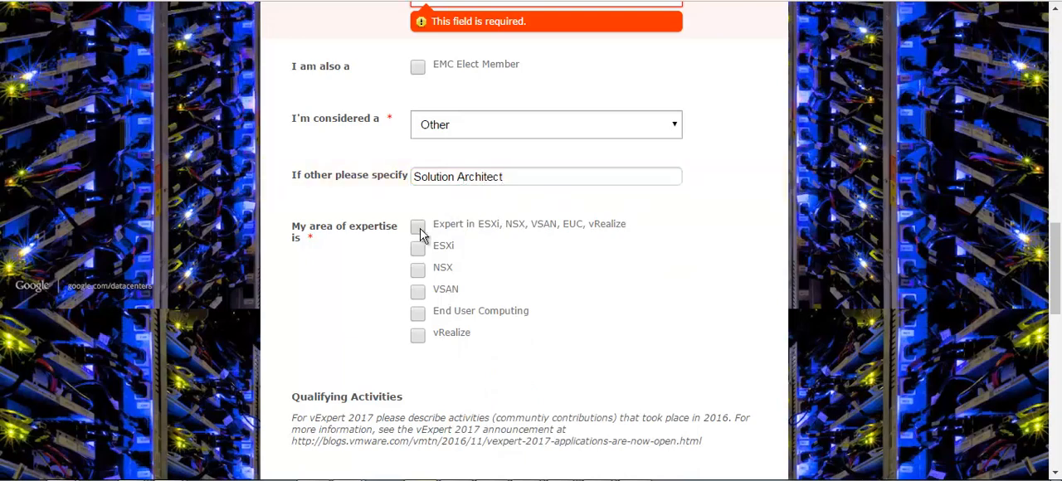
# Step: Tick all six expertise areas, including vRealize, and enter rahimshaikh.com as the Blog URL
pyautogui.click(417, 227)
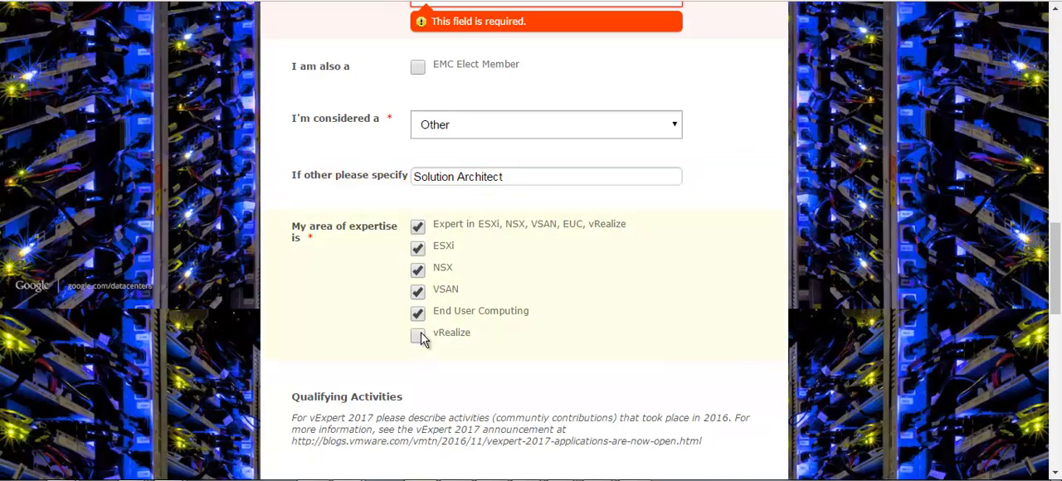
pyautogui.click(417, 335)
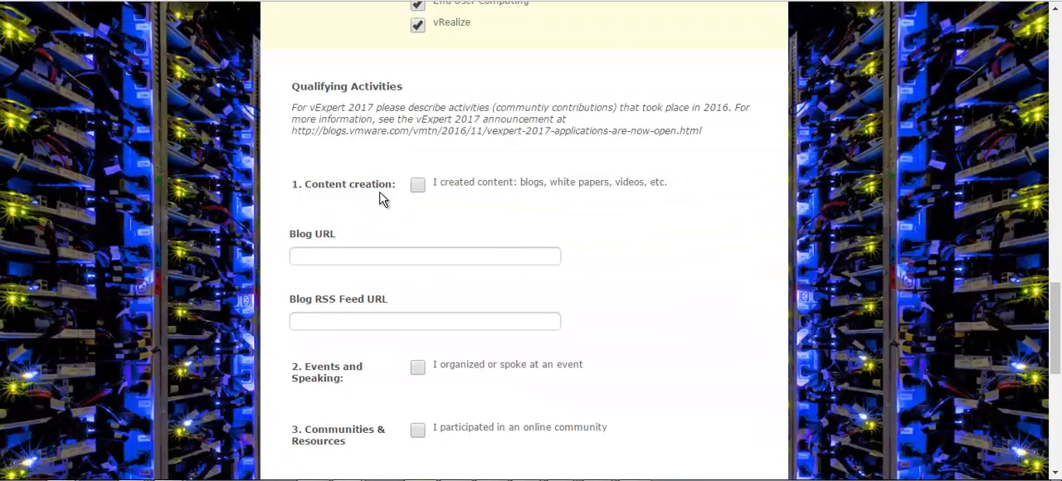
pyautogui.scroll(-3)
pyautogui.write('r')
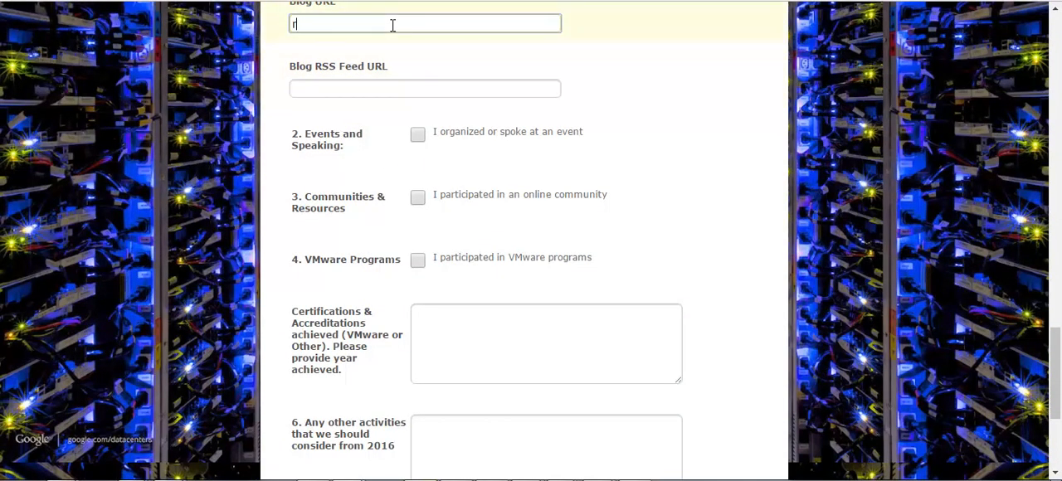
pyautogui.write('ahimshiakh.com')
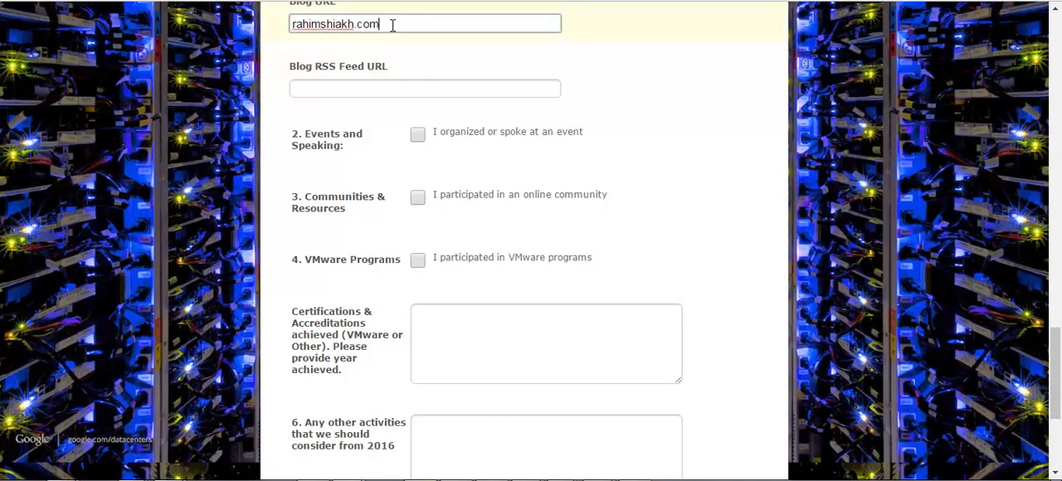
pyautogui.press('BackSpace')
pyautogui.write('a')
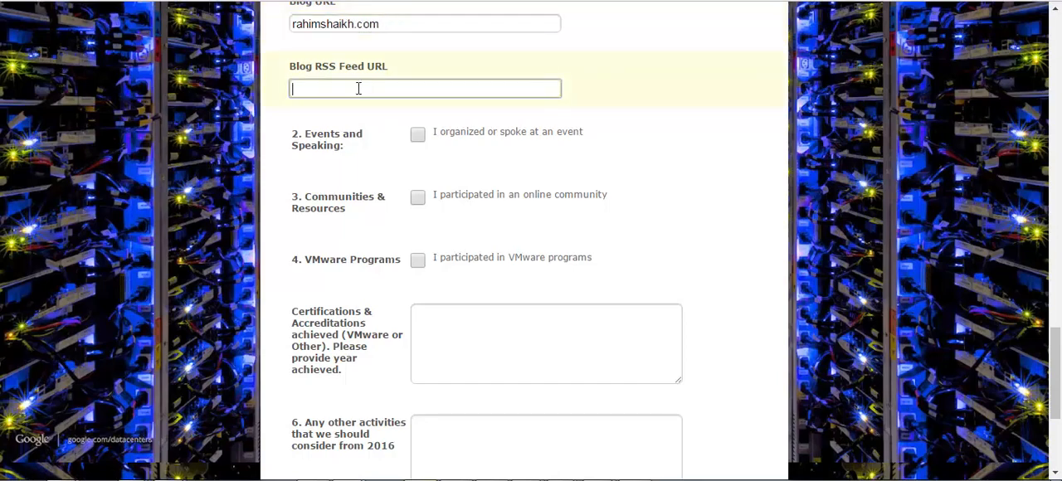
pyautogui.moveTo(428, 130)
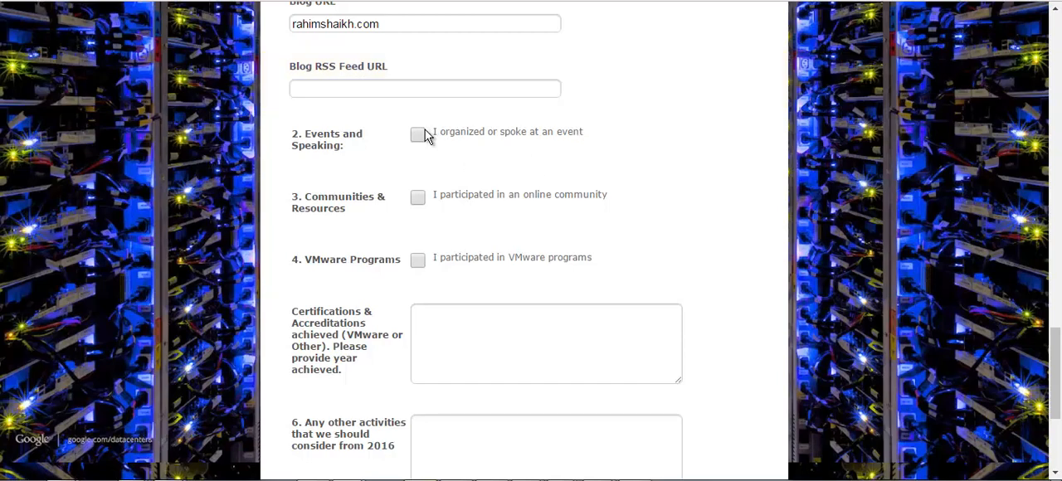
# Step: Mark Events and Speaking and VMware Programs as qualifying activities, leaving the detail boxes empty
pyautogui.click(418, 135)
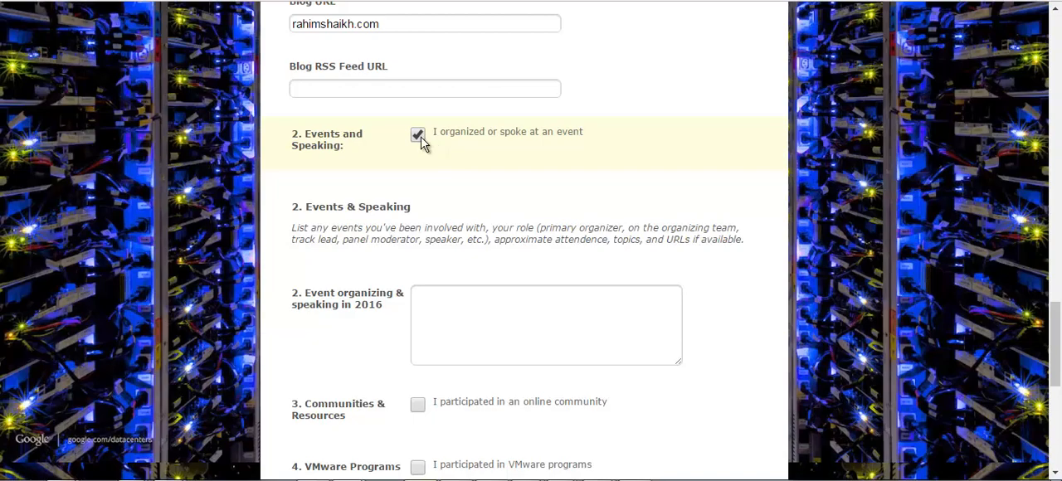
pyautogui.click(417, 135)
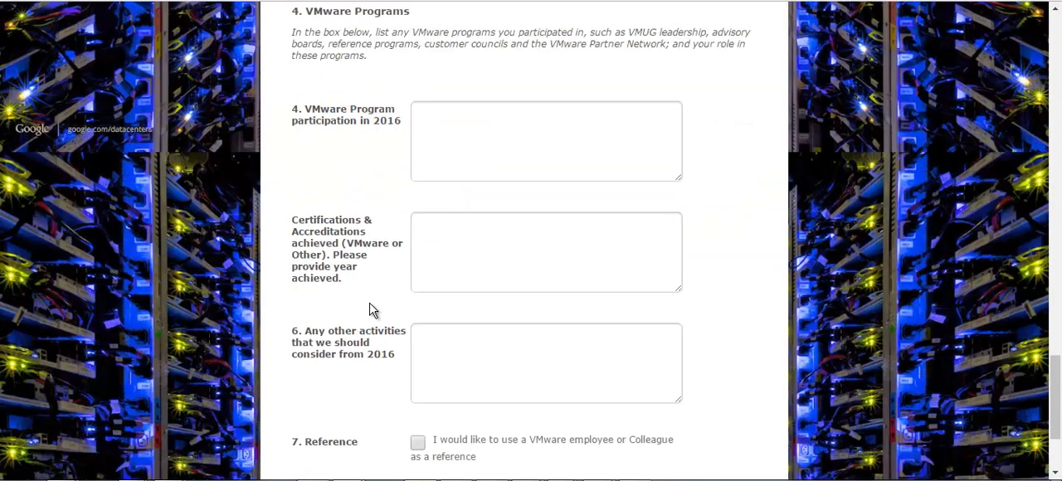
pyautogui.click(545, 251)
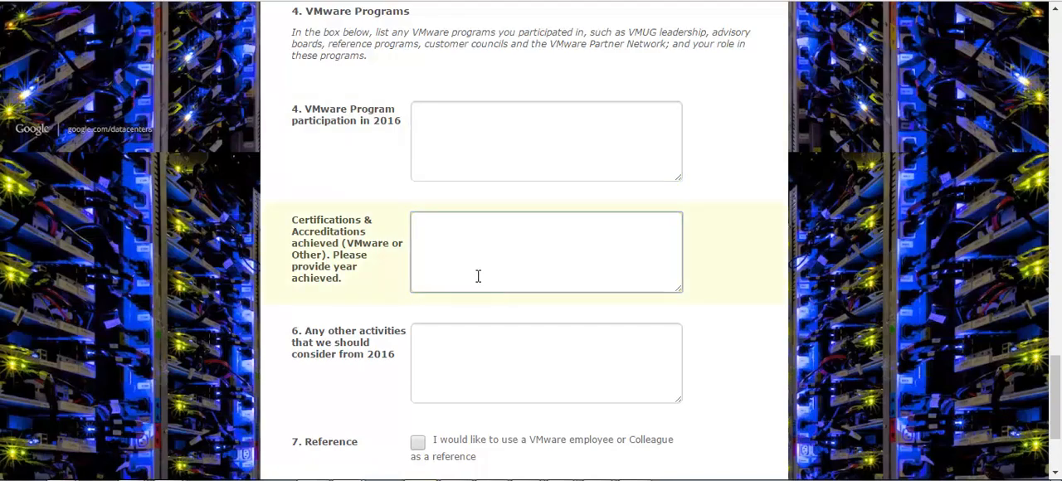
pyautogui.scroll(-3)
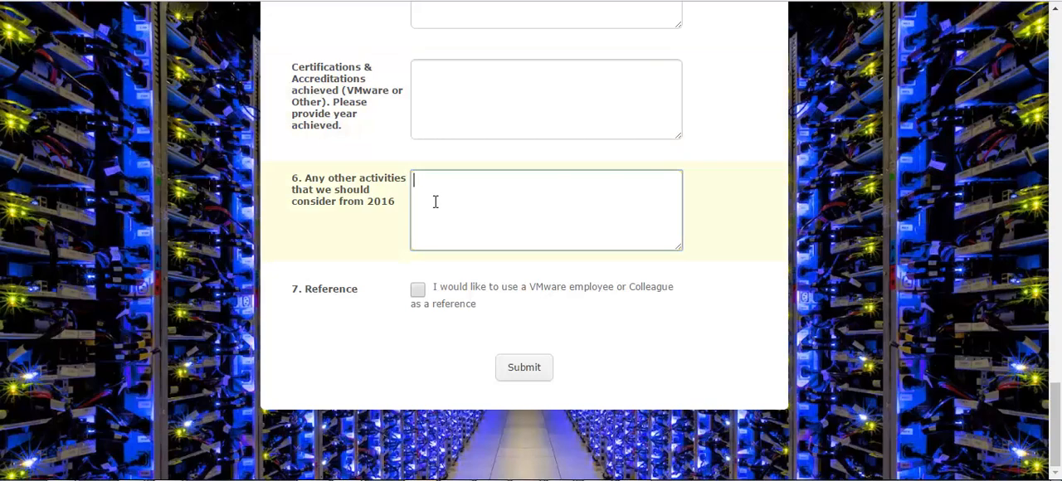
pyautogui.moveTo(578, 364)
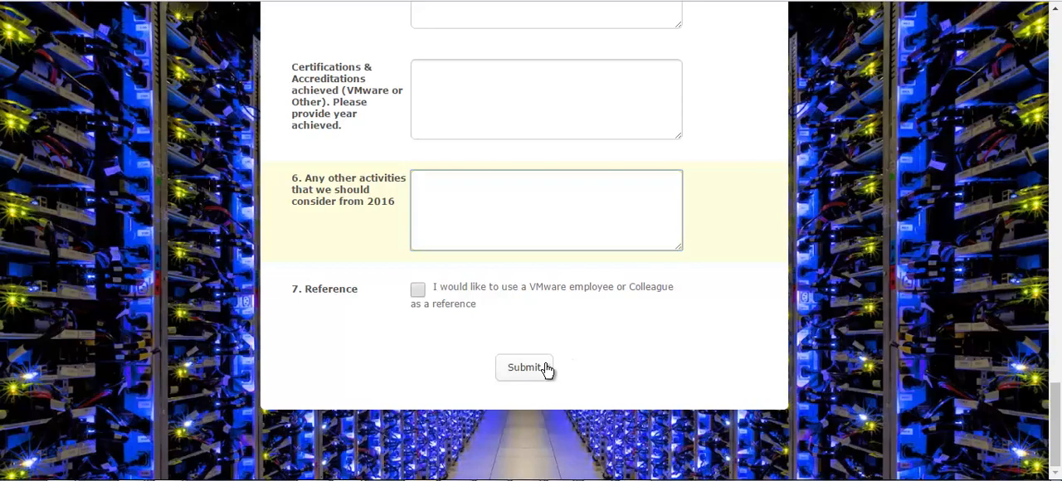
pyautogui.moveTo(524, 368)
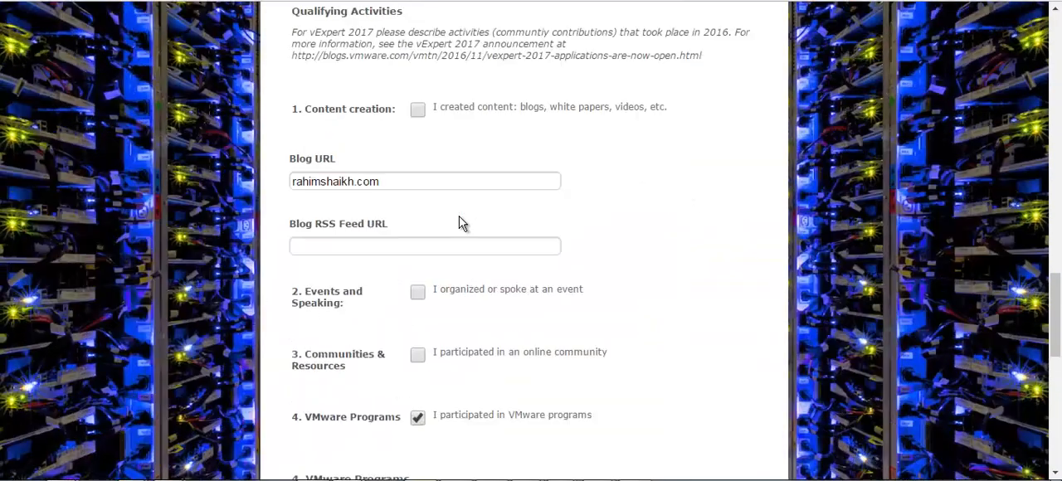
# Step: Review the required-field errors on E-mail, Current Employer and vExpert Qualification Path
pyautogui.scroll(-3)
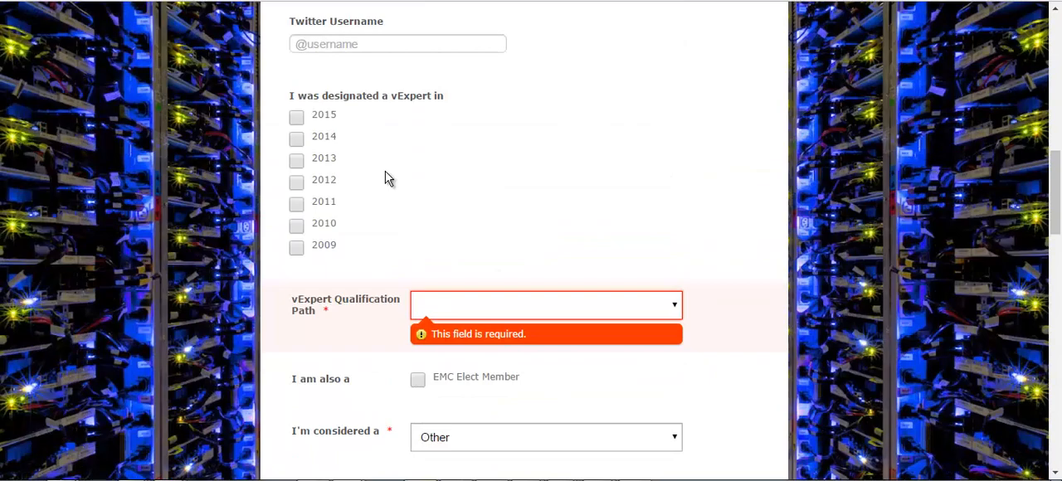
pyautogui.moveTo(438, 149)
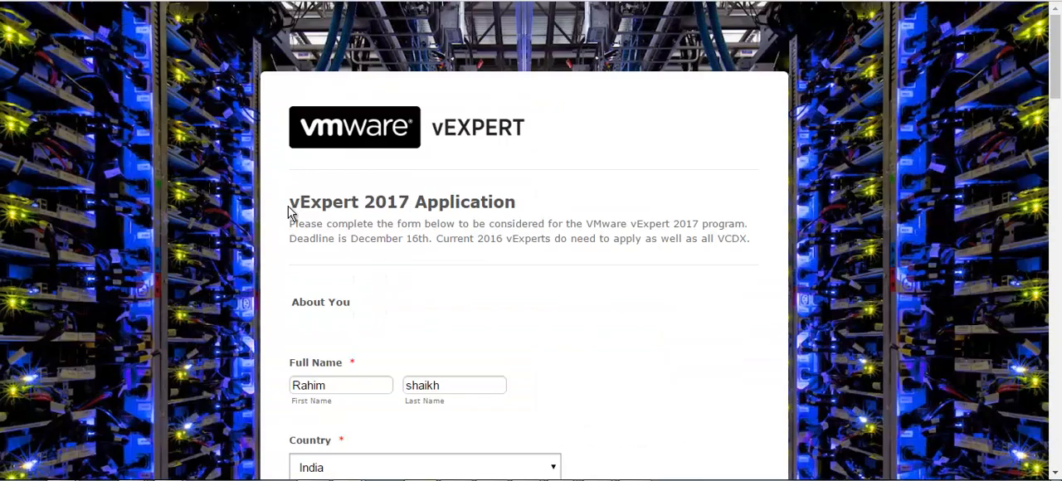
pyautogui.scroll(-3)
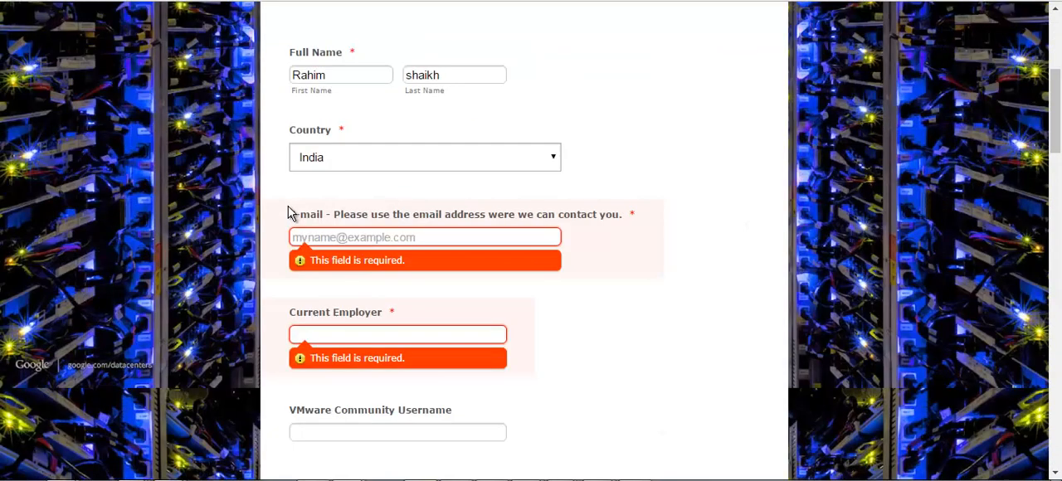
pyautogui.moveTo(284, 212)
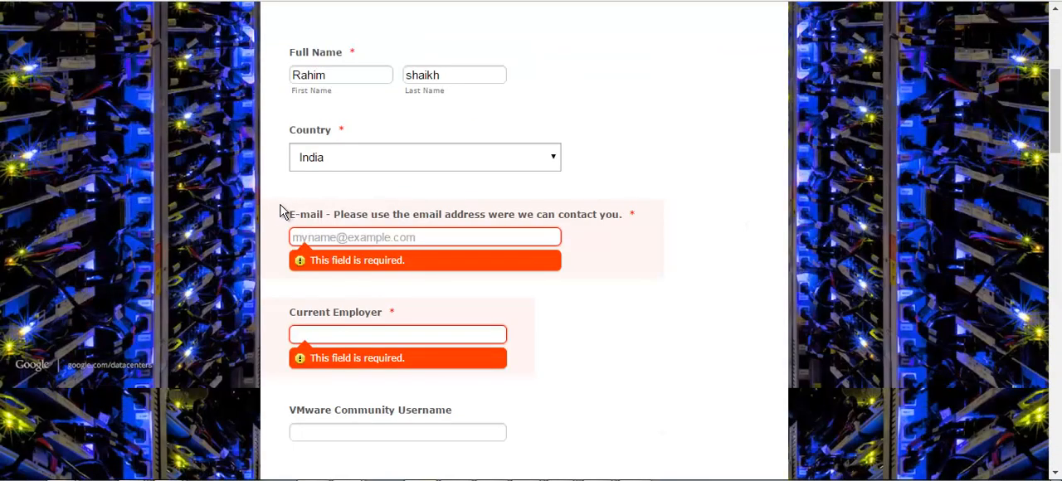
pyautogui.scroll(-3)
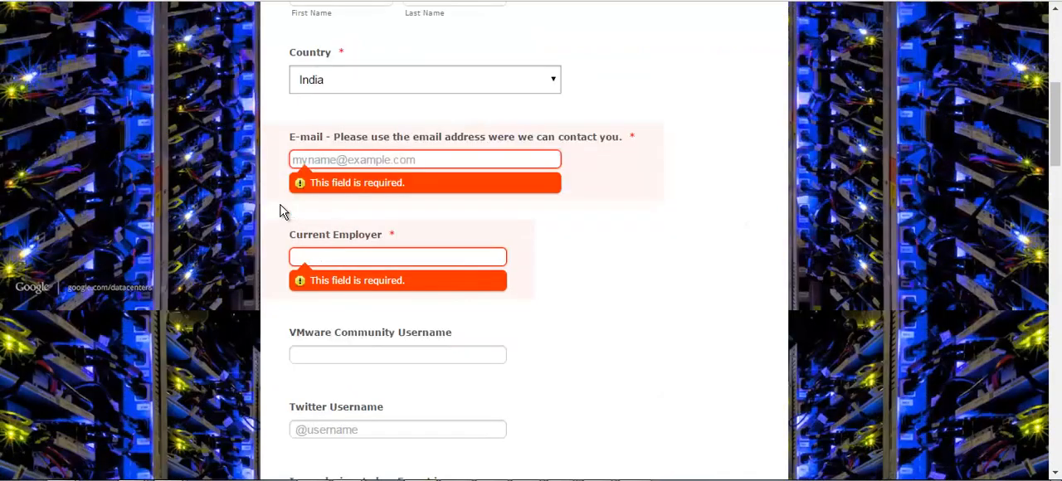
pyautogui.scroll(-3)
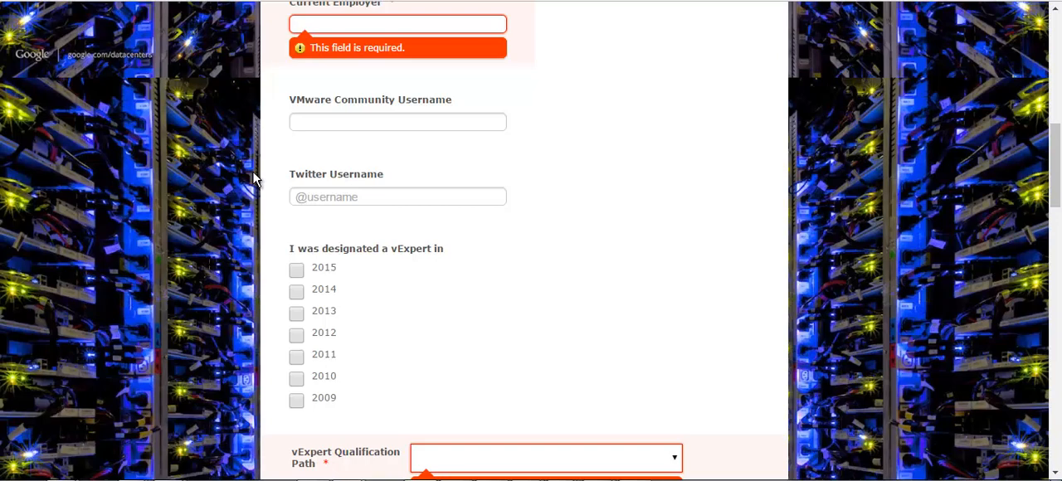
pyautogui.moveTo(249, 179)
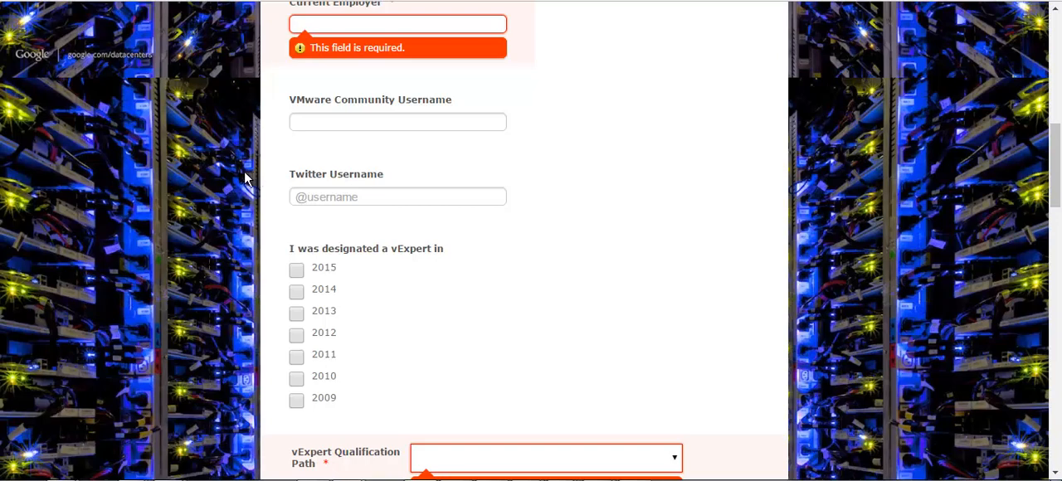